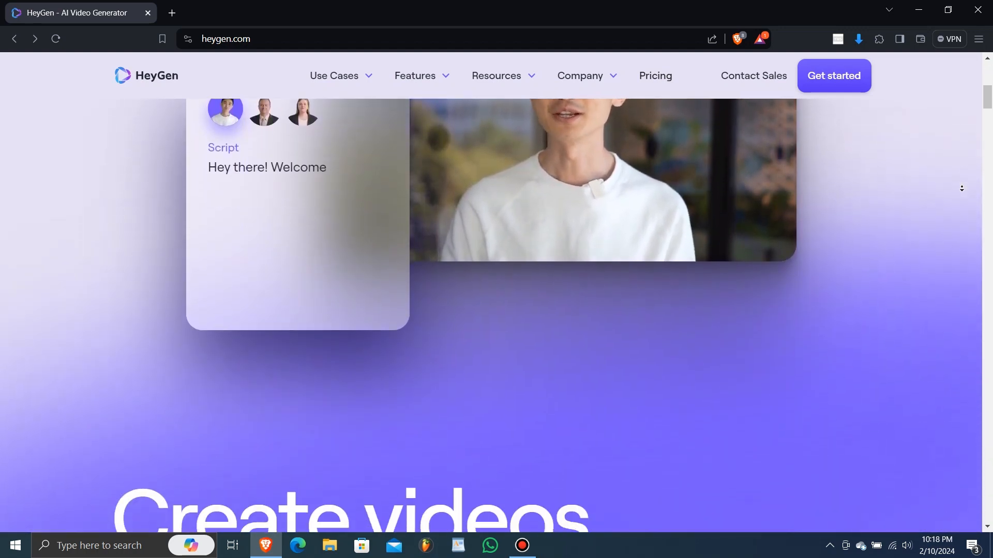
# - Scroll the heygen.com homepage through the team use-case cards, including Content marketing and Learning & development
pyautogui.scroll(-3)
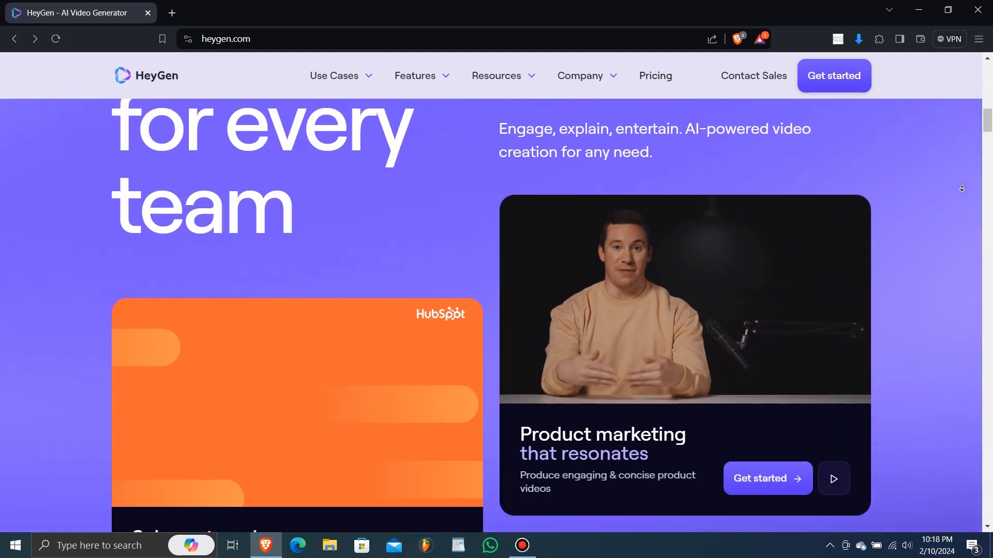
pyautogui.scroll(-3)
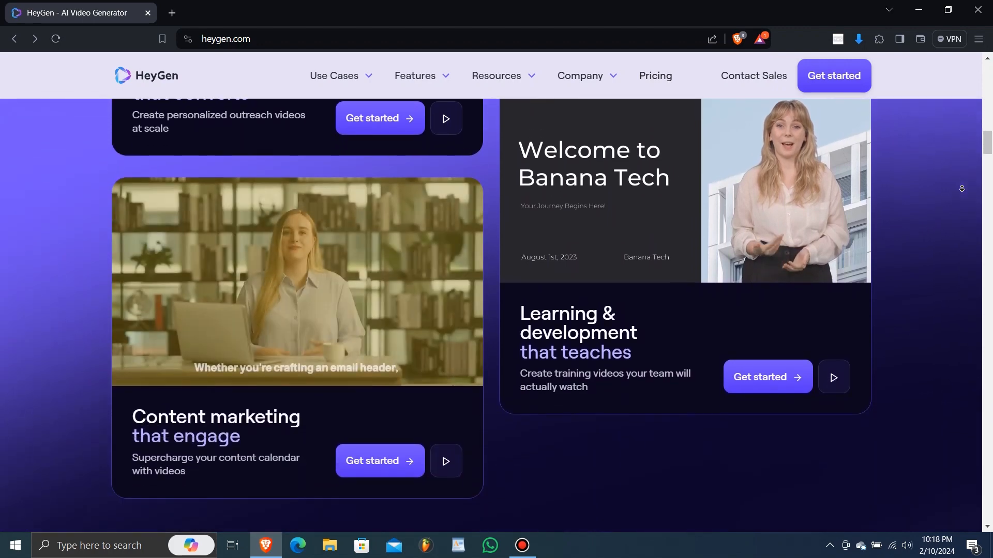
pyautogui.scroll(-3)
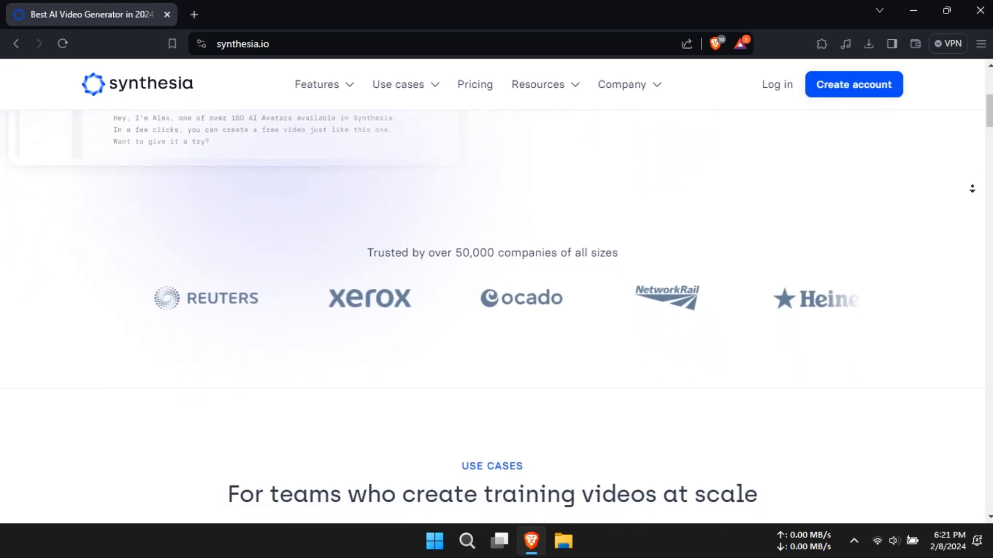
# - Browse Synthesia's use cases and case studies, then play HeyGen's Lisa AI Matting avatar demo
pyautogui.scroll(-3)
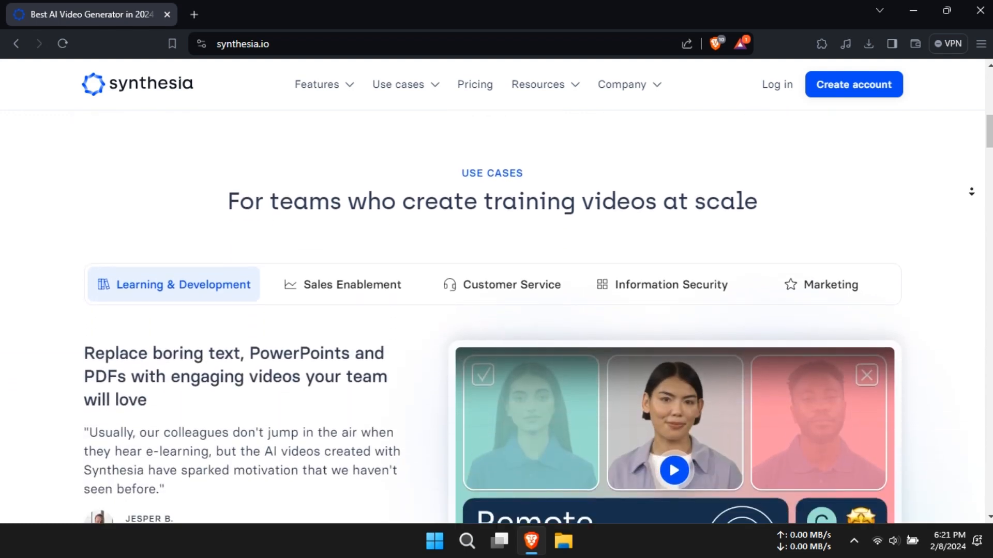
pyautogui.scroll(-3)
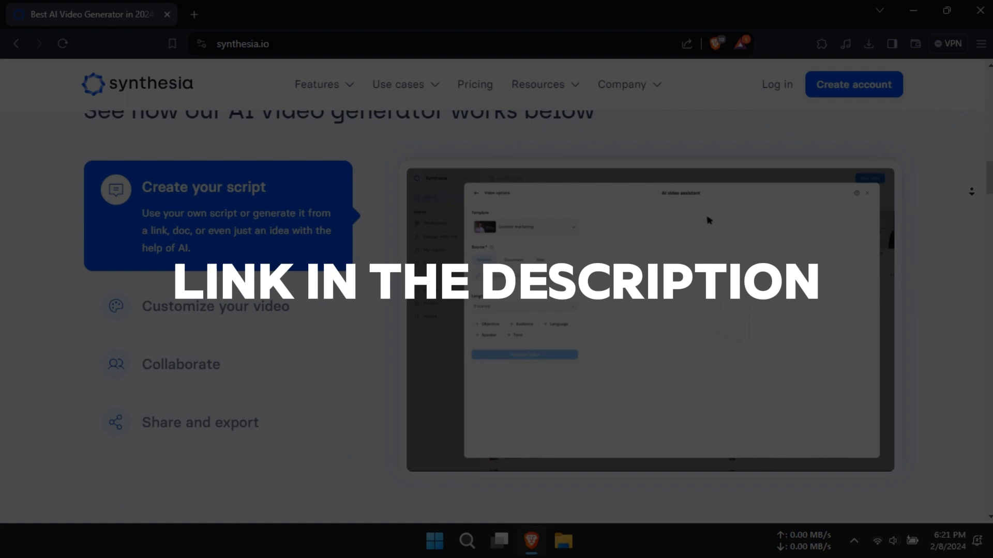
pyautogui.scroll(-3)
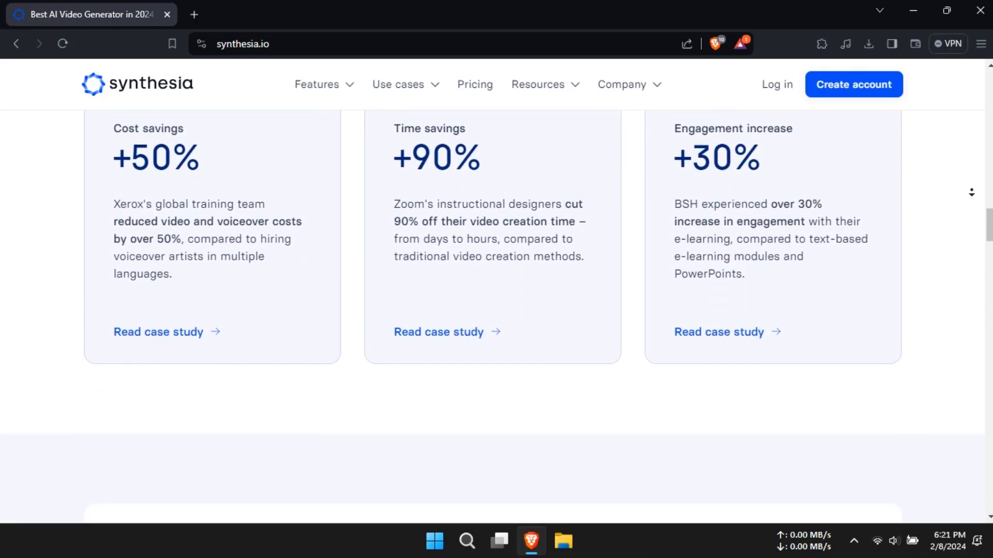
pyautogui.scroll(3)
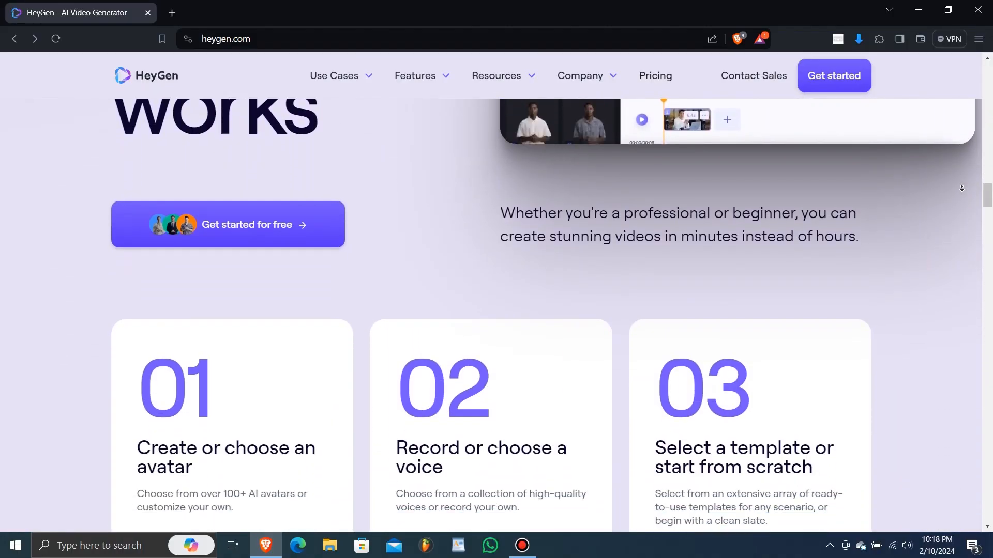
pyautogui.scroll(-3)
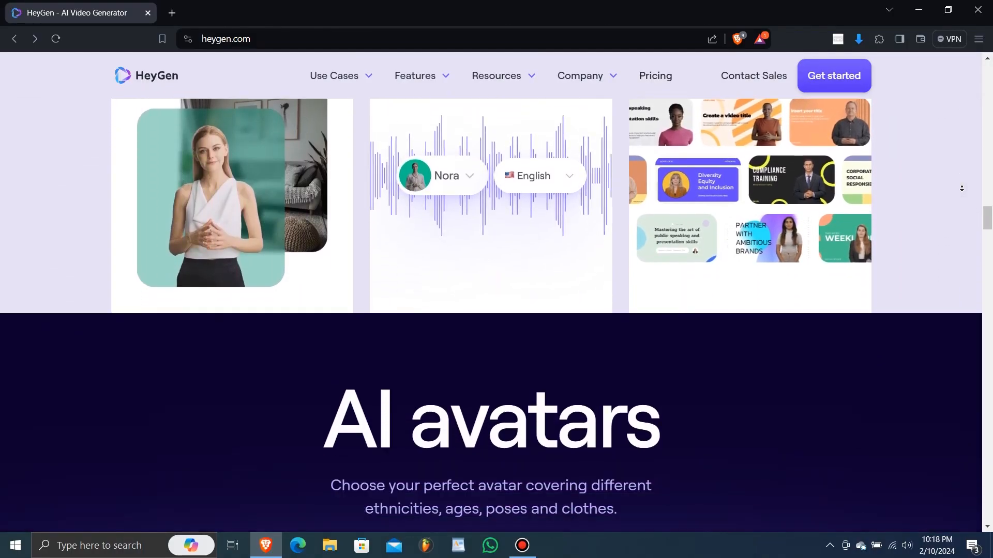
pyautogui.scroll(-3)
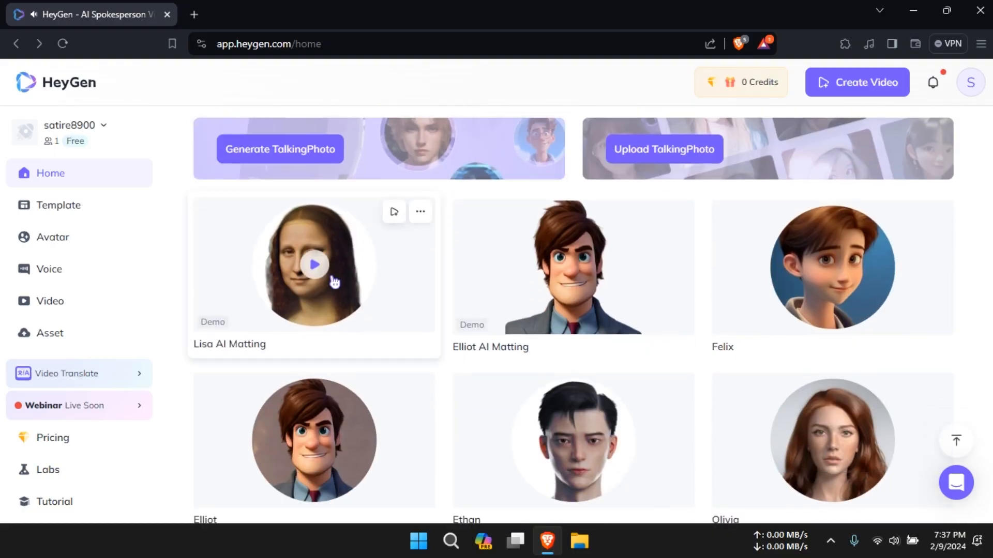
pyautogui.click(573, 265)
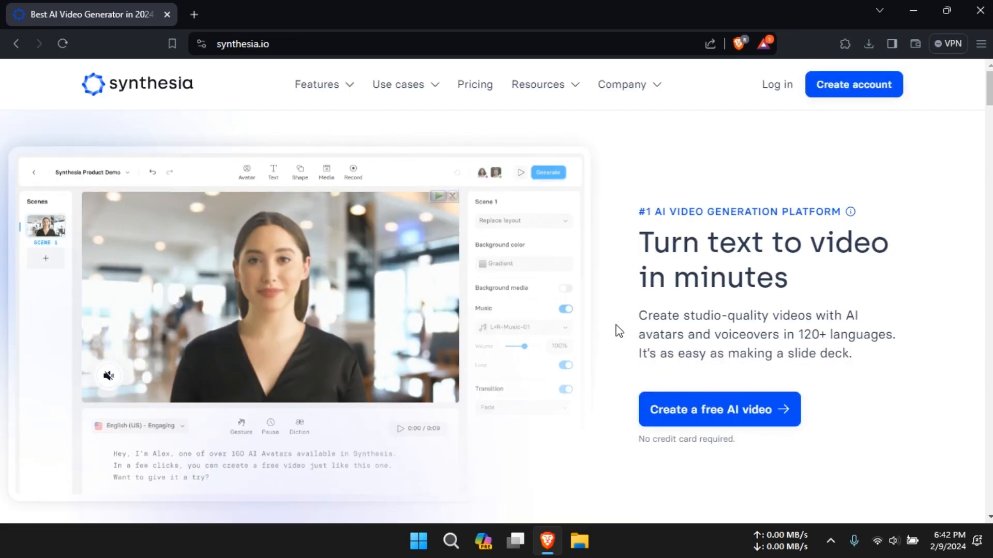
pyautogui.moveTo(721, 415)
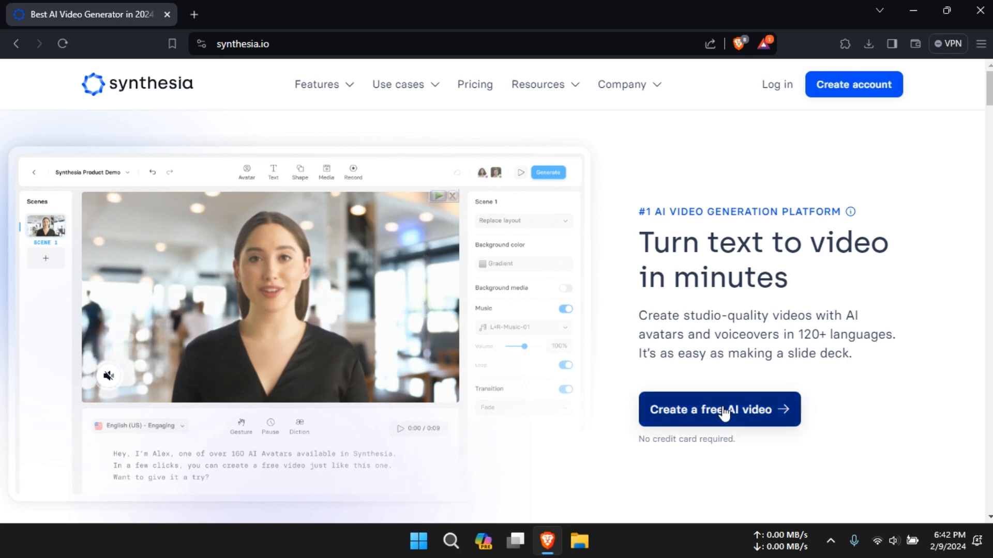
# - Open Synthesia's free AI video generator and preview the Sales Pitch and Compliment templates
pyautogui.click(718, 409)
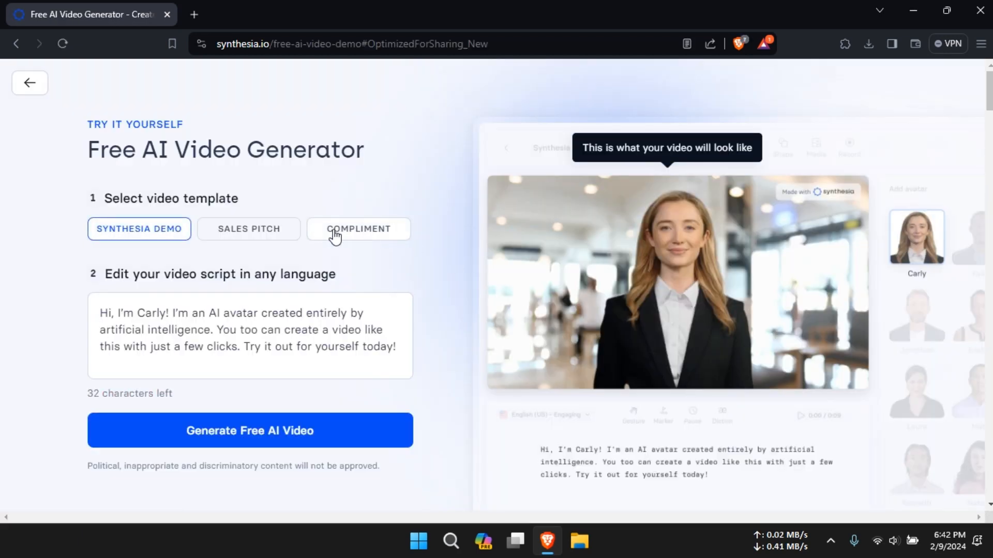
pyautogui.click(248, 228)
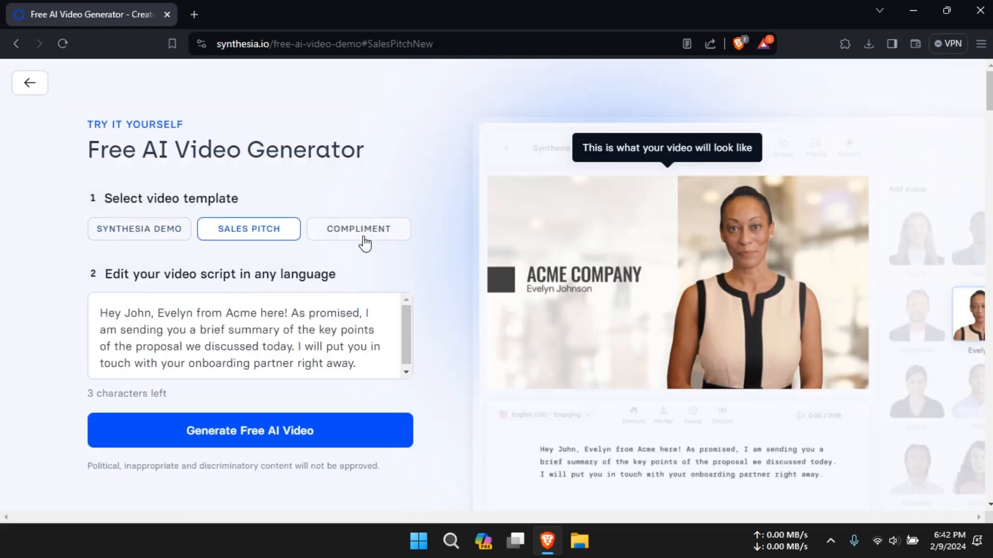
pyautogui.click(358, 229)
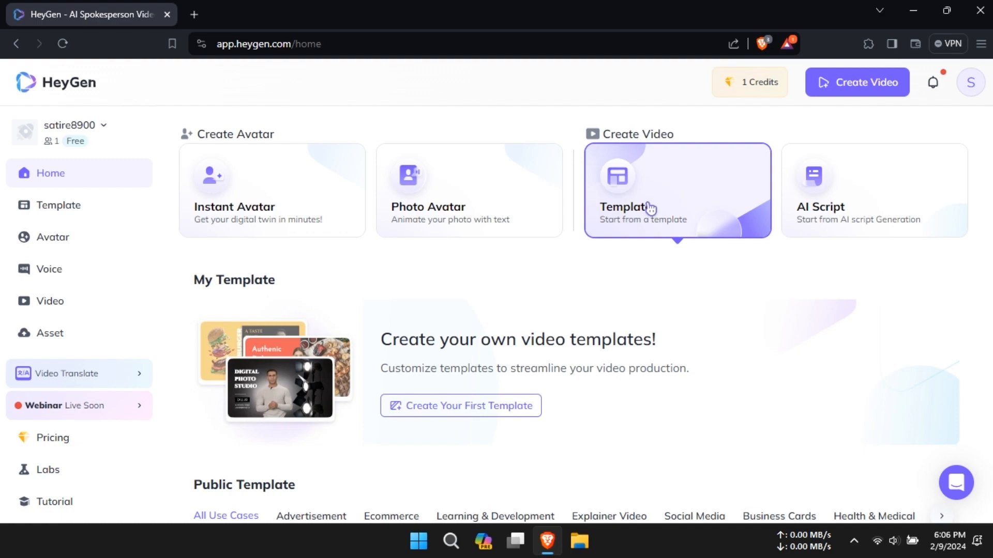
# - Scroll HeyGen Home to the Public Template gallery with Welcome to HeyGen, Business Report, Sales Deck
pyautogui.scroll(-3)
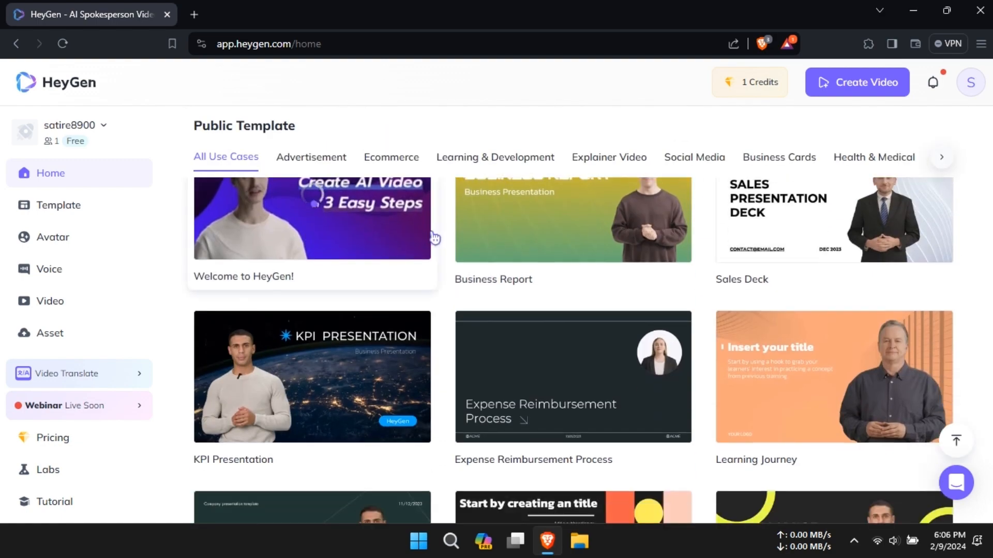
pyautogui.scroll(-3)
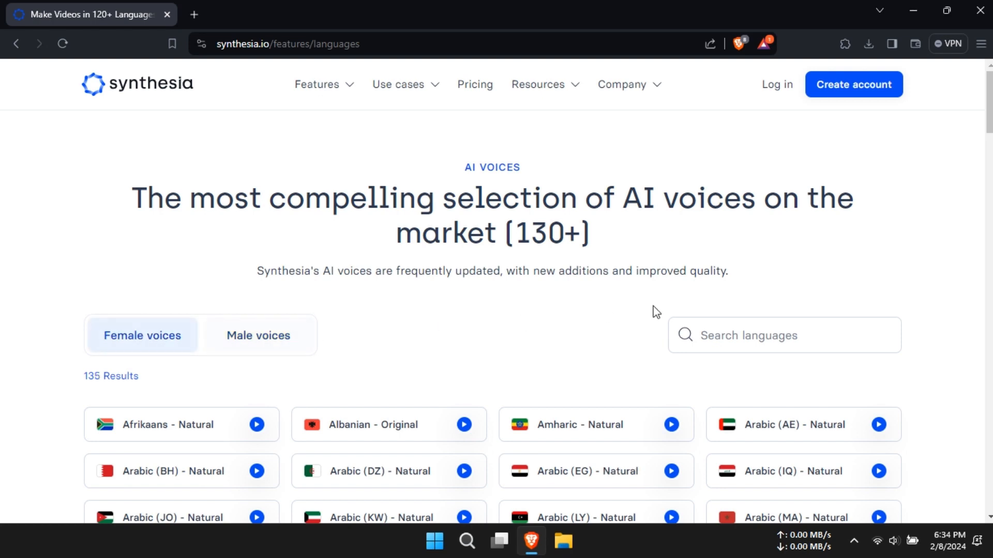
# - Scroll through Synthesia's AI voices page listing 135 female voices by language
pyautogui.scroll(-3)
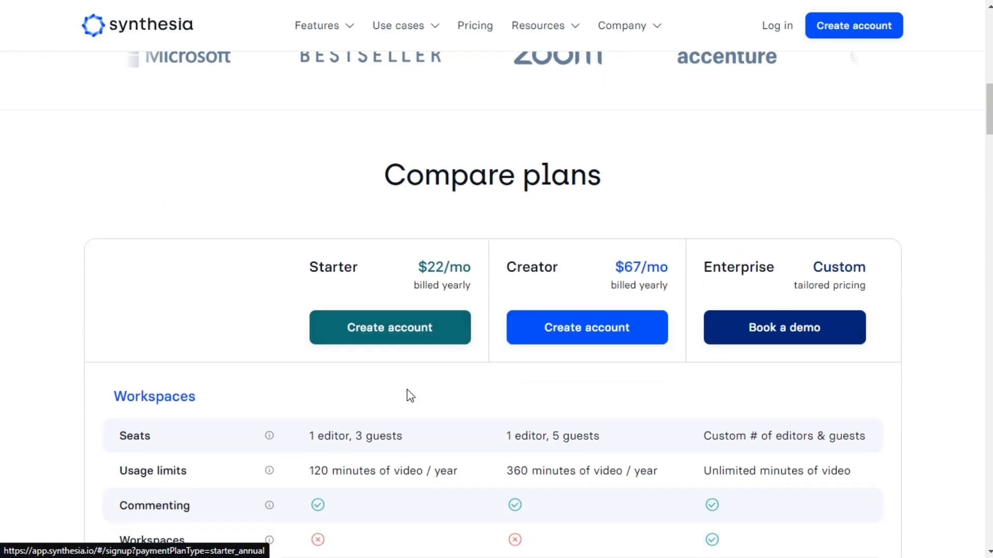
# - Scroll Synthesia's Compare plans table, then play HeyGen's 'How to Create AI Video in 3 Easy Steps' video
pyautogui.scroll(-3)
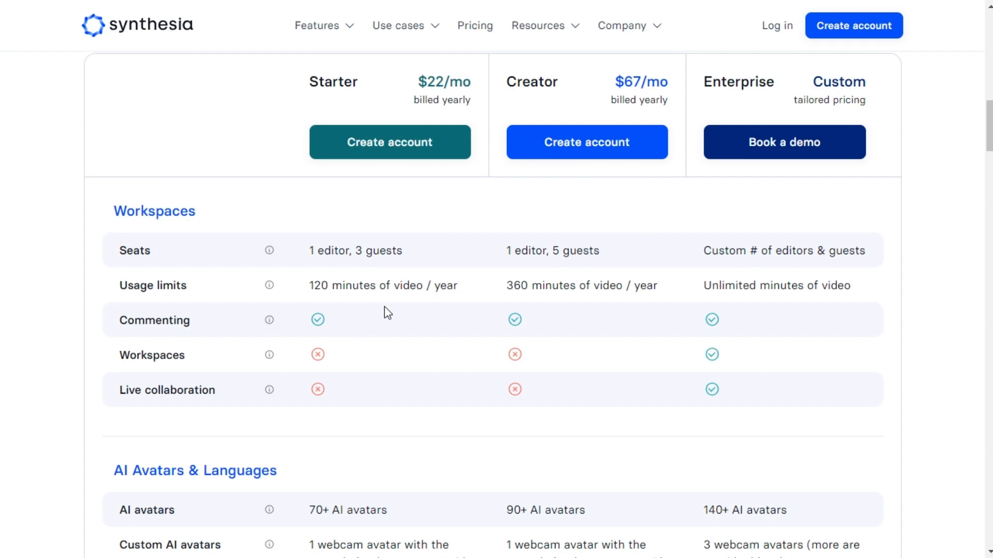
pyautogui.scroll(-3)
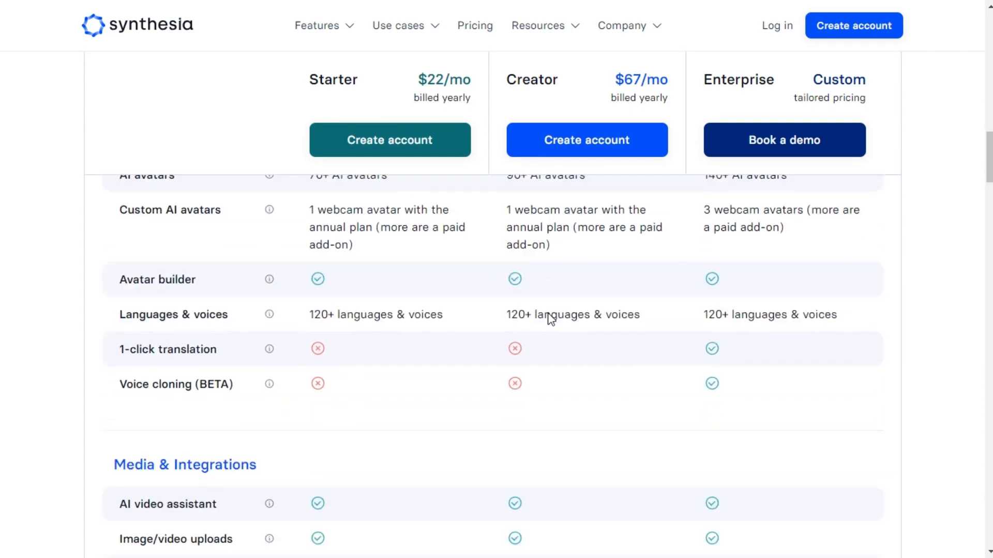
pyautogui.scroll(-3)
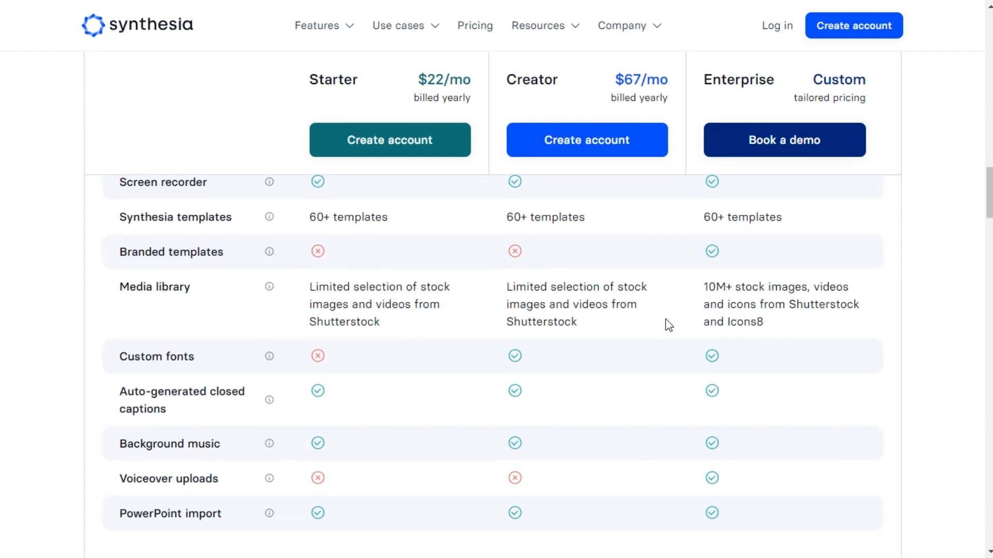
pyautogui.scroll(-3)
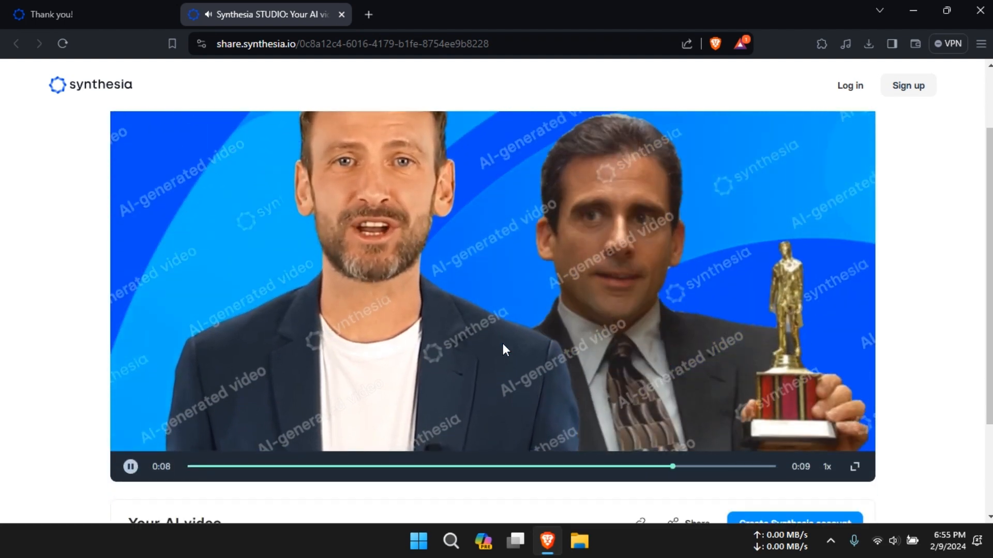
pyautogui.click(88, 14)
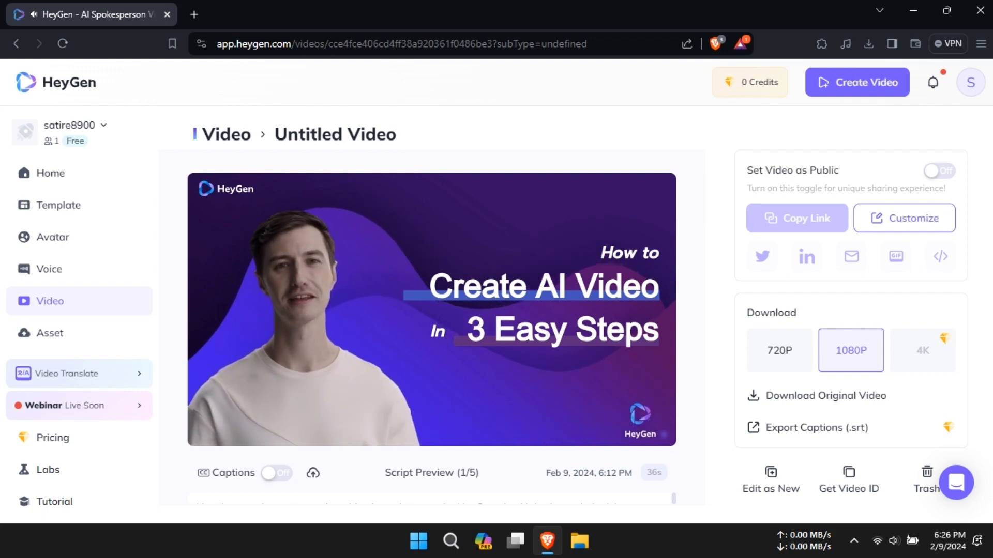
pyautogui.click(430, 311)
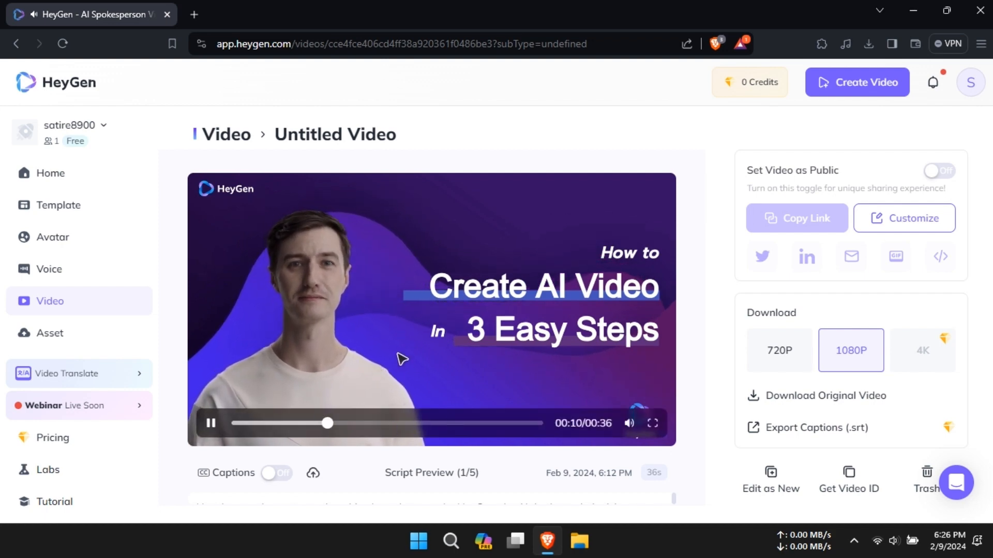